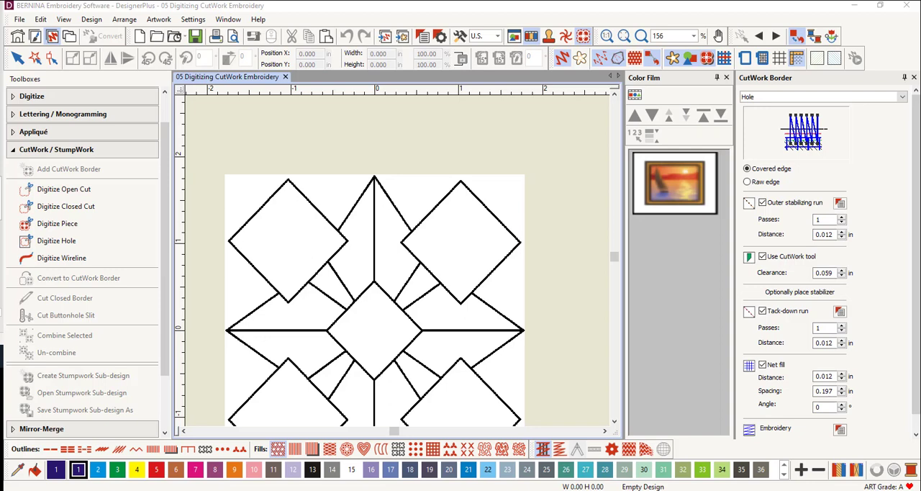
mouse_move(358, 401)
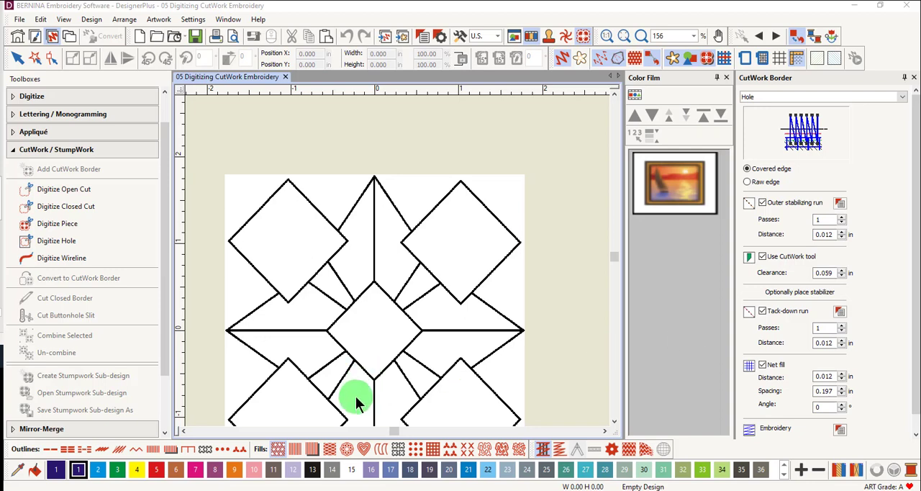
mouse_move(111, 249)
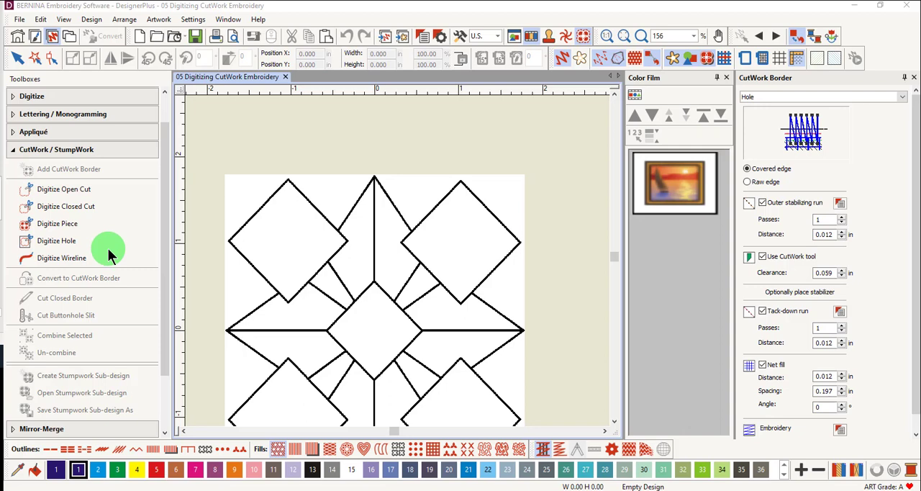
mouse_move(411, 299)
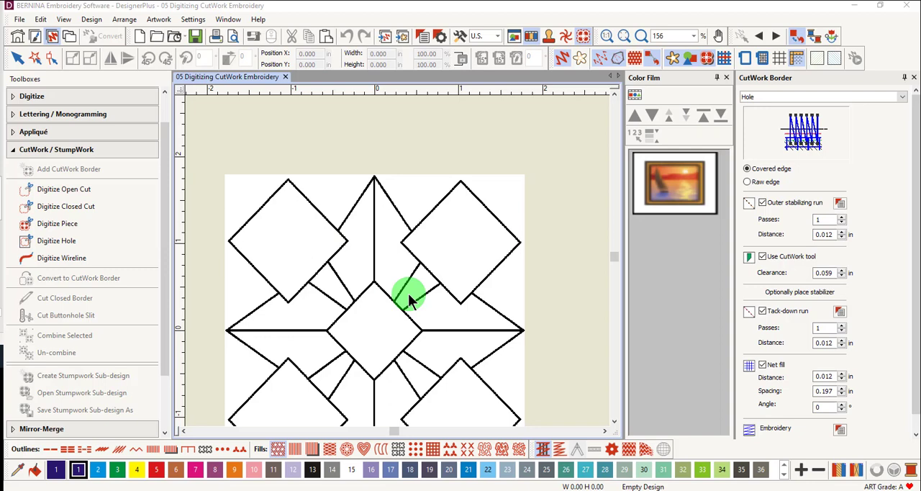
- Activate the CutWork Digitize Hole tool to begin the first hole border
right_click(410, 295)
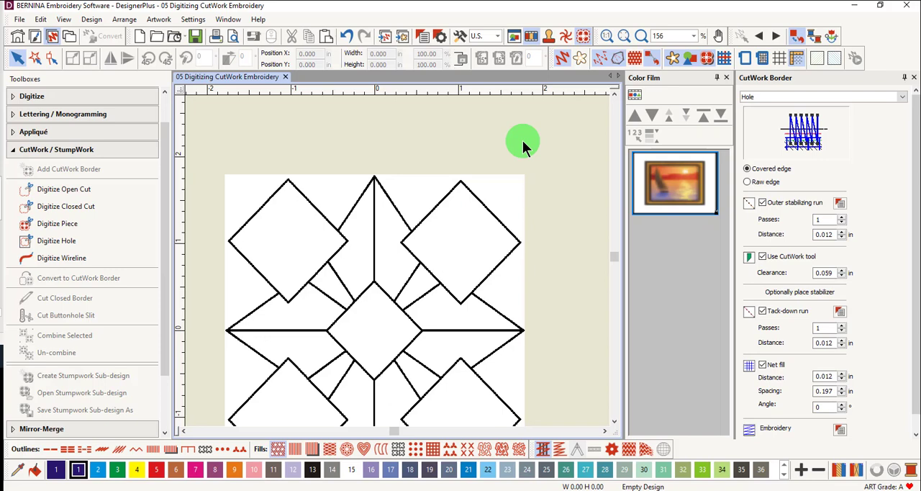
click(56, 240)
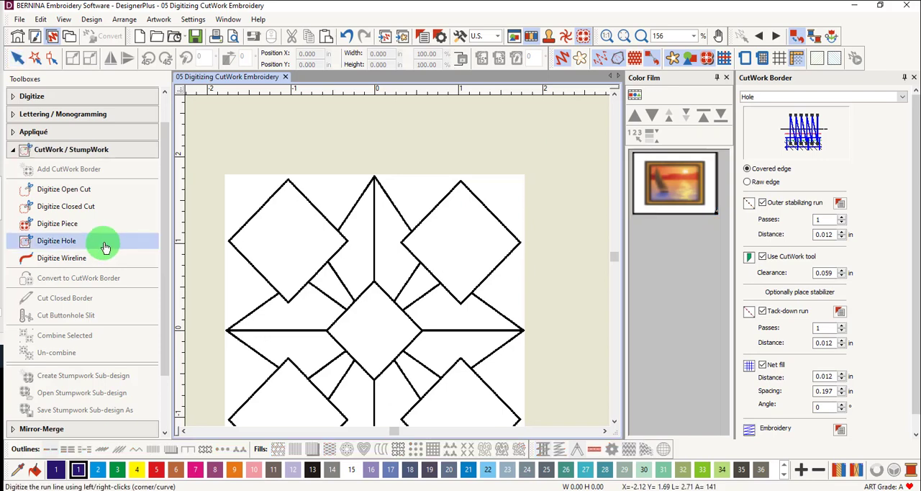
mouse_move(105, 247)
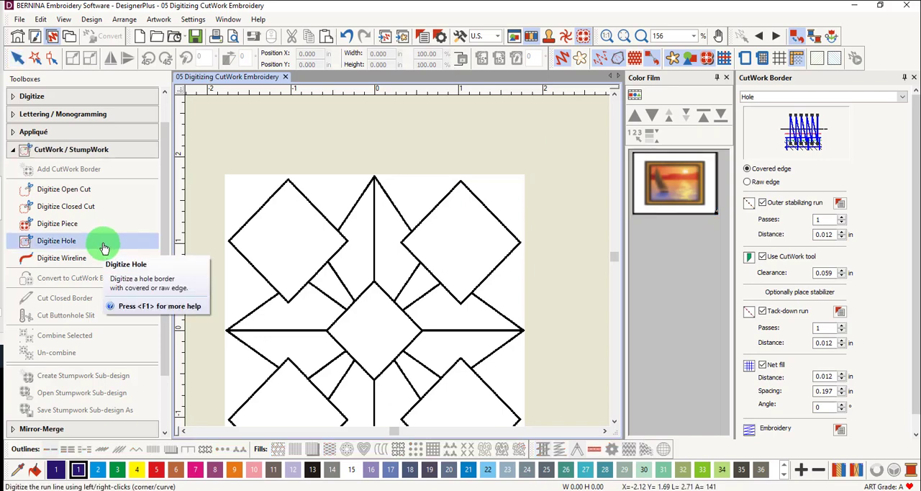
mouse_move(806, 115)
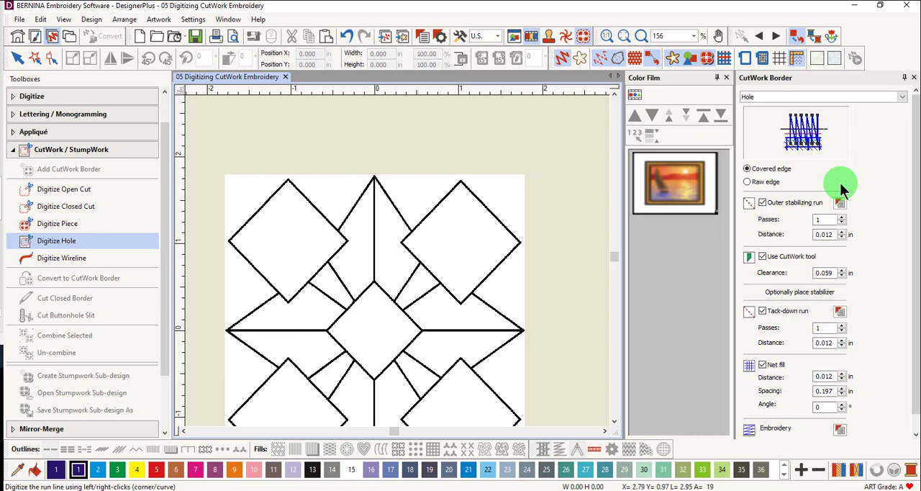
mouse_move(848, 372)
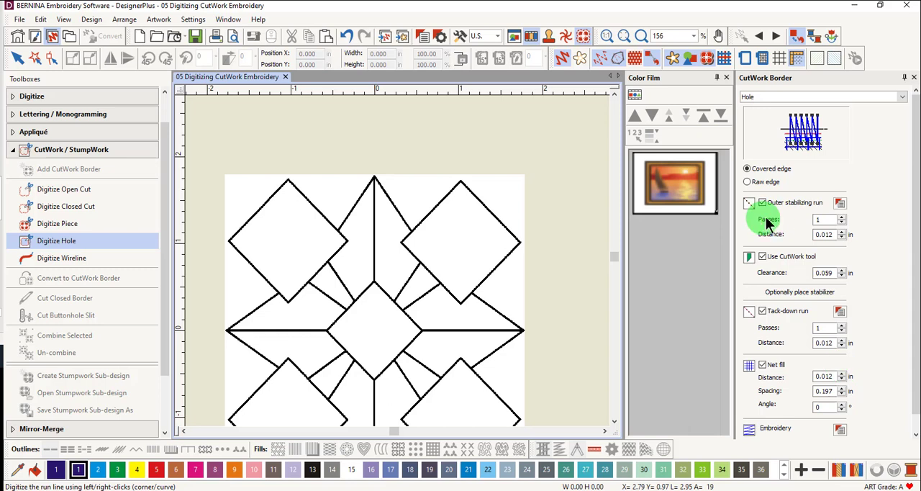
mouse_move(799, 220)
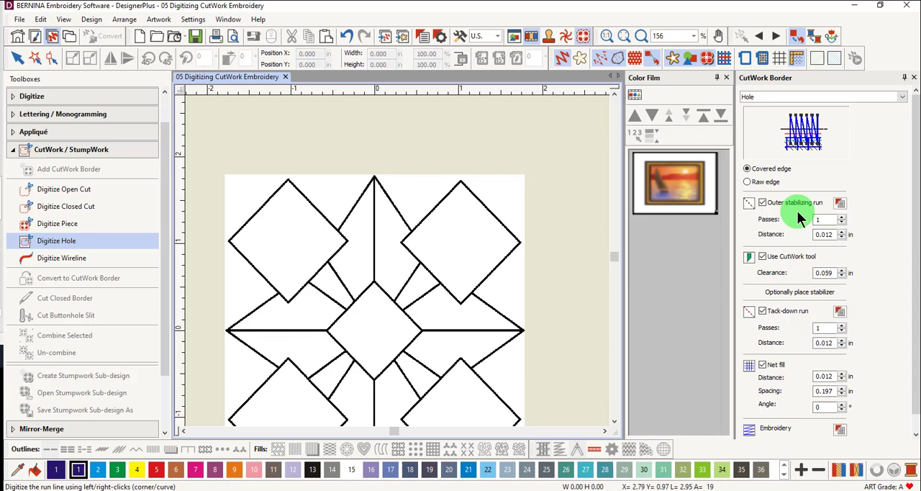
mouse_move(823, 234)
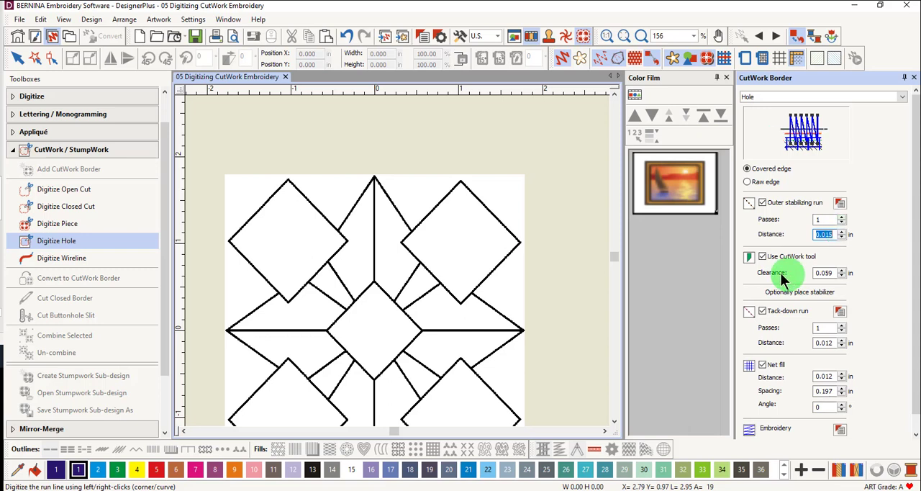
mouse_move(813, 272)
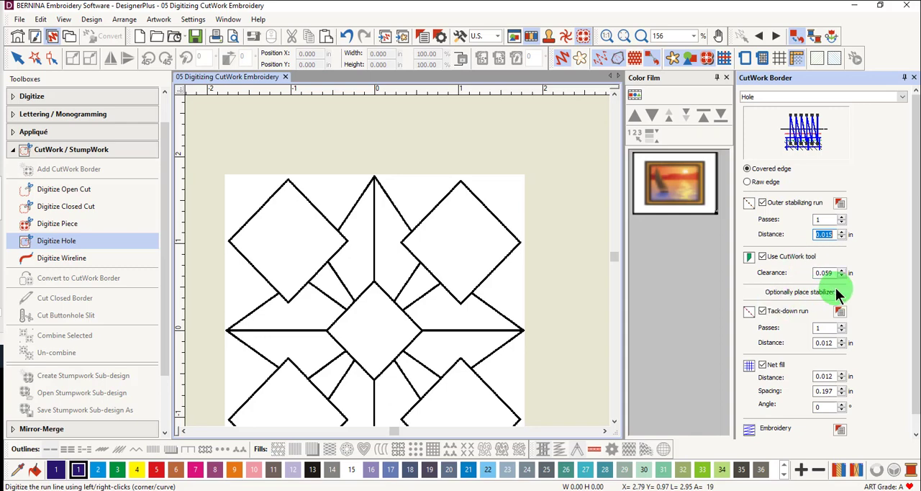
mouse_move(840, 297)
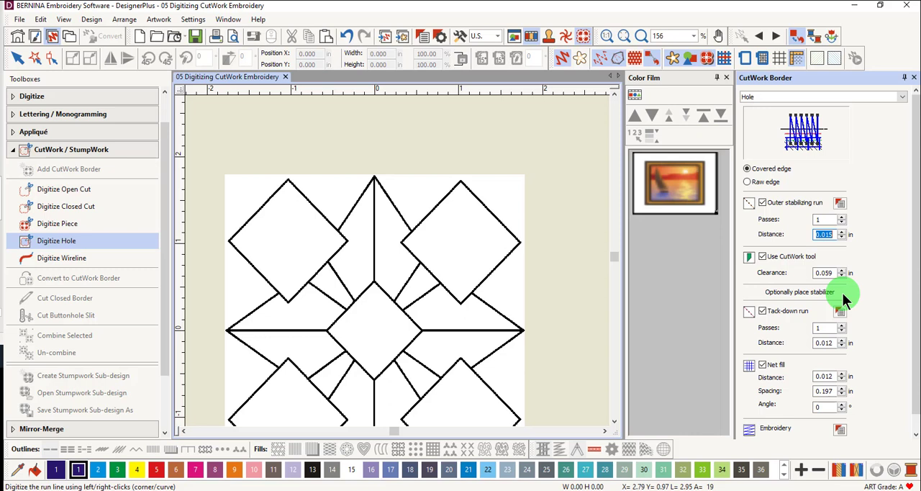
mouse_move(846, 301)
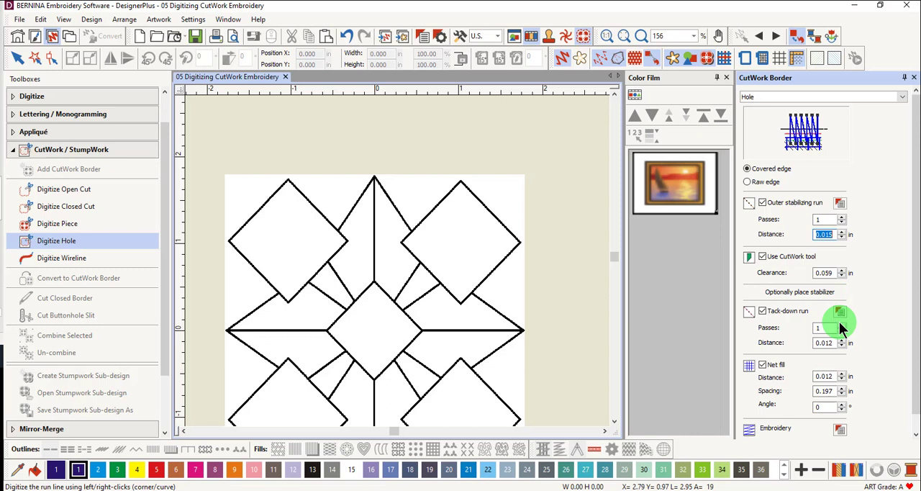
mouse_move(795, 342)
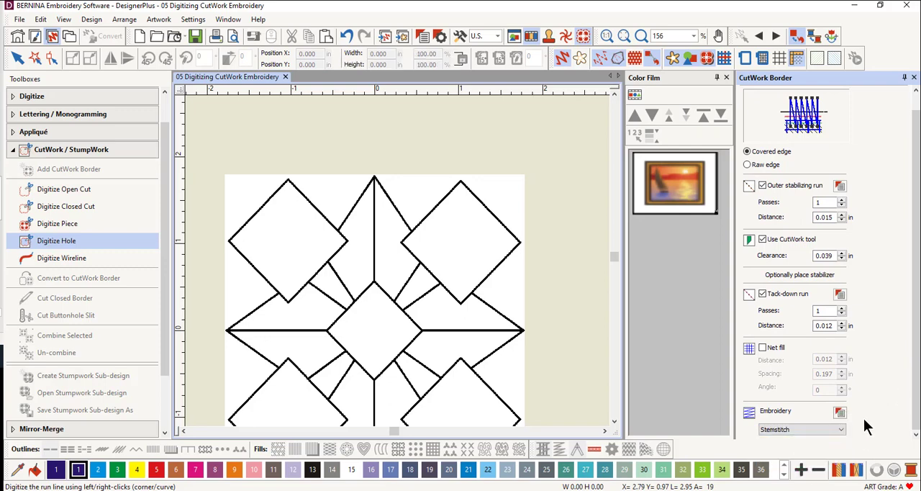
mouse_move(863, 419)
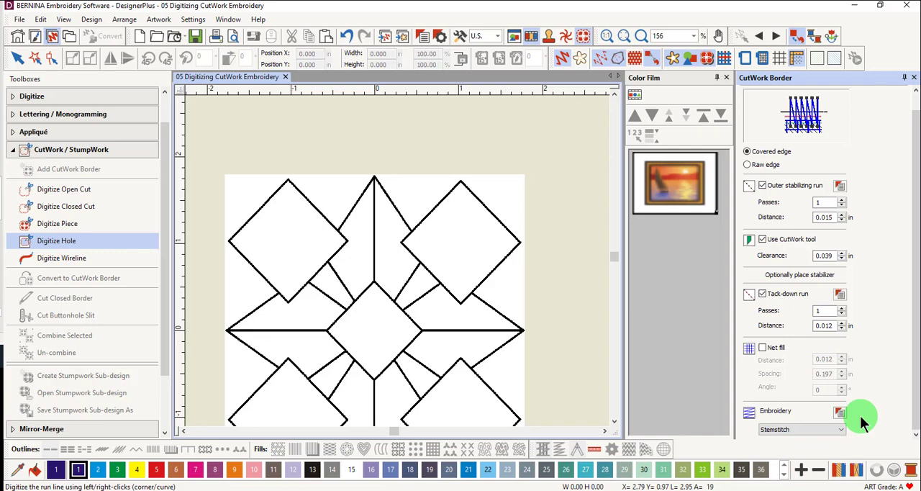
mouse_move(234, 245)
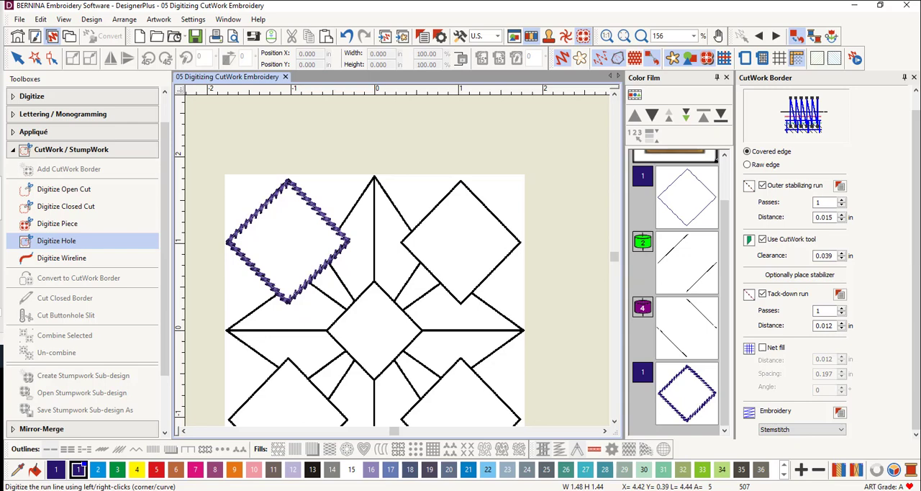
mouse_move(860, 281)
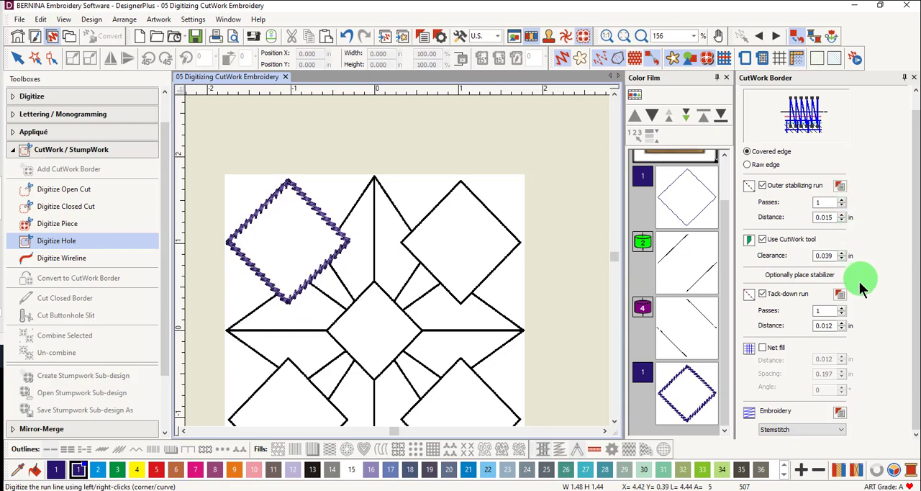
mouse_move(876, 324)
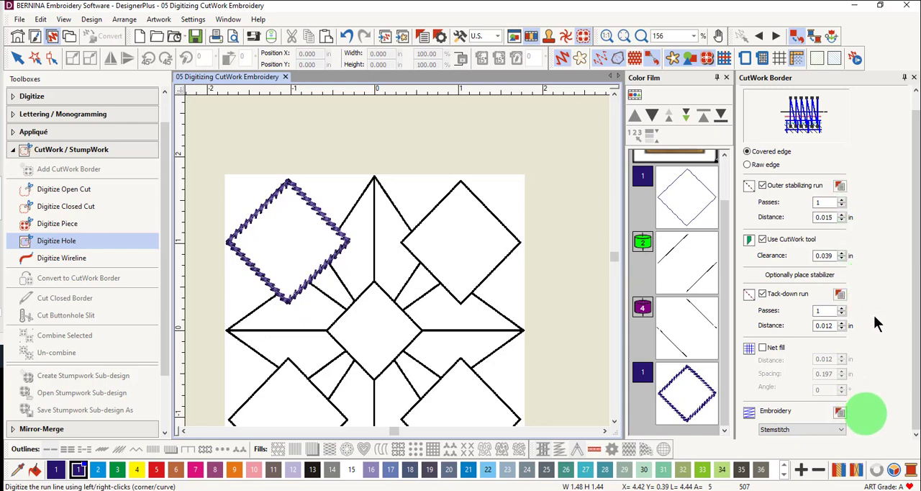
mouse_move(874, 338)
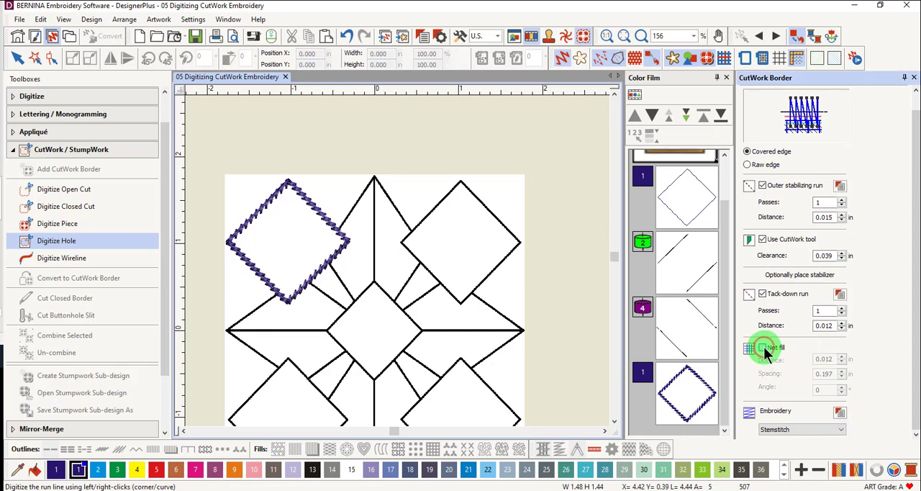
- Enable Net fill and choose Satin as the hole's edge embroidery
click(763, 348)
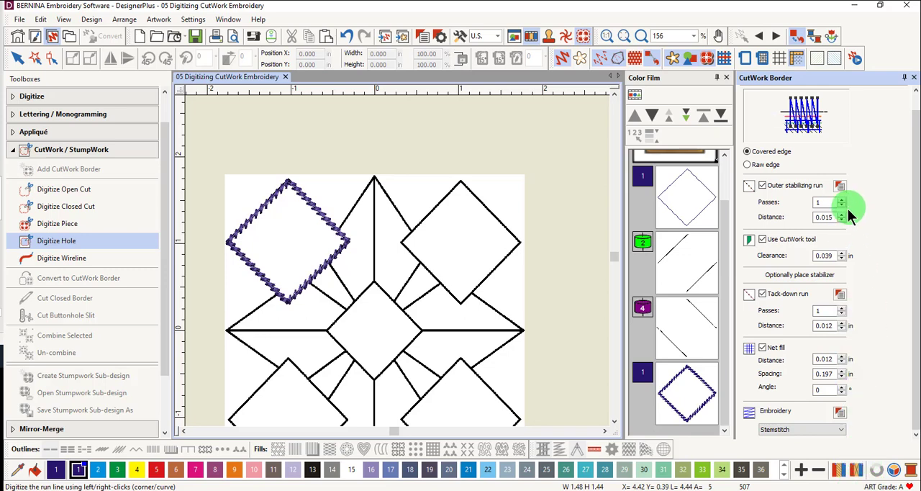
mouse_move(842, 227)
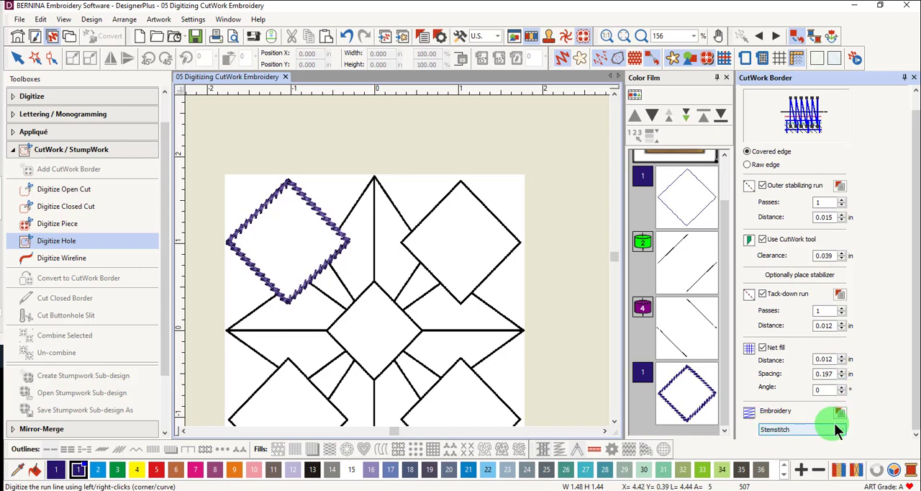
click(839, 430)
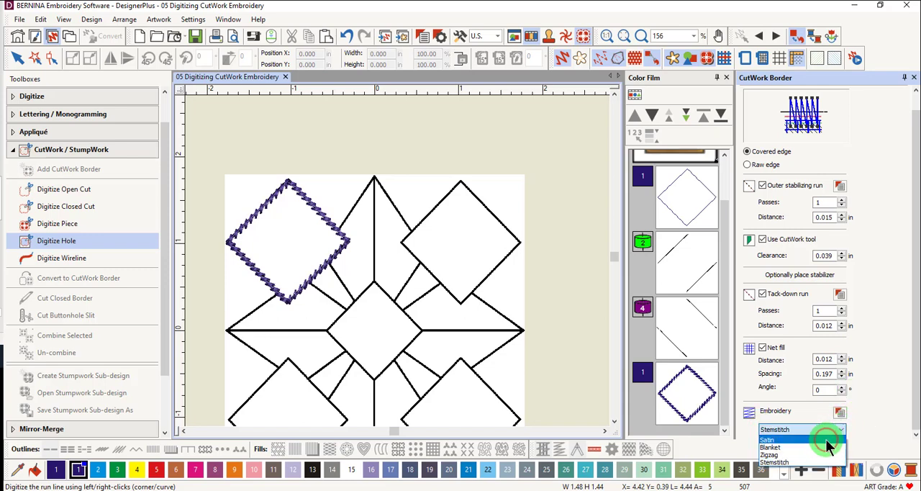
click(768, 440)
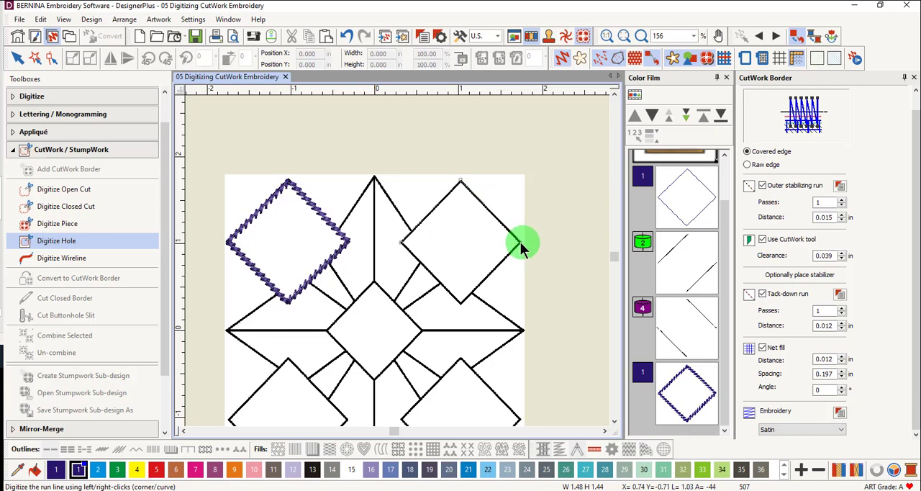
- Trace the upper-right diamond as a net-filled, satin-edged cutwork hole
click(468, 292)
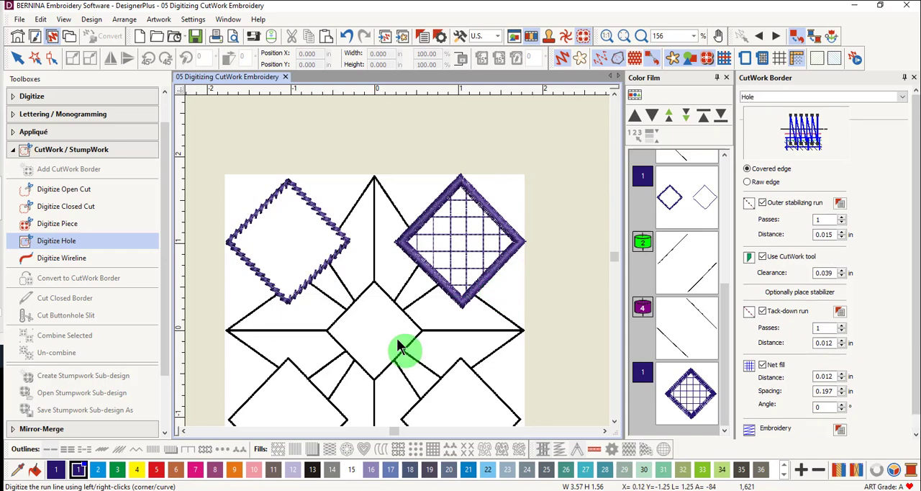
mouse_move(374, 378)
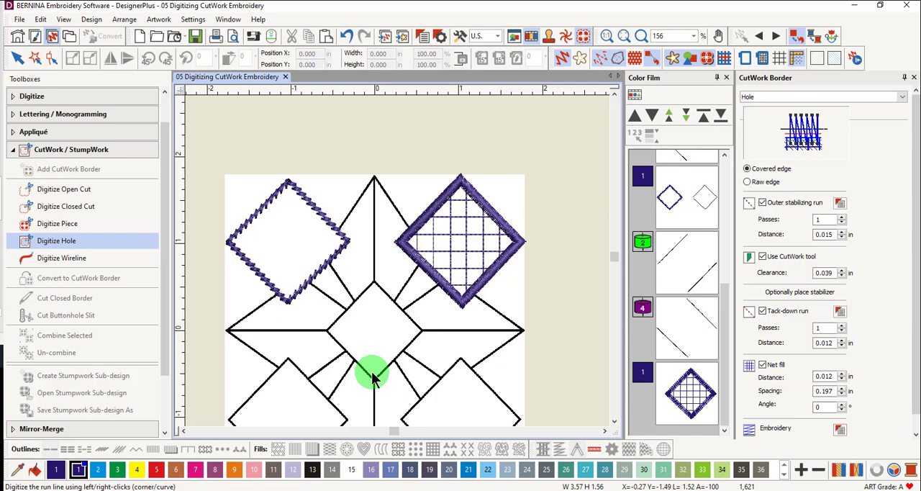
- Select Raw edge, pick Zigzag embroidery, and adjust the Clearance value
click(748, 182)
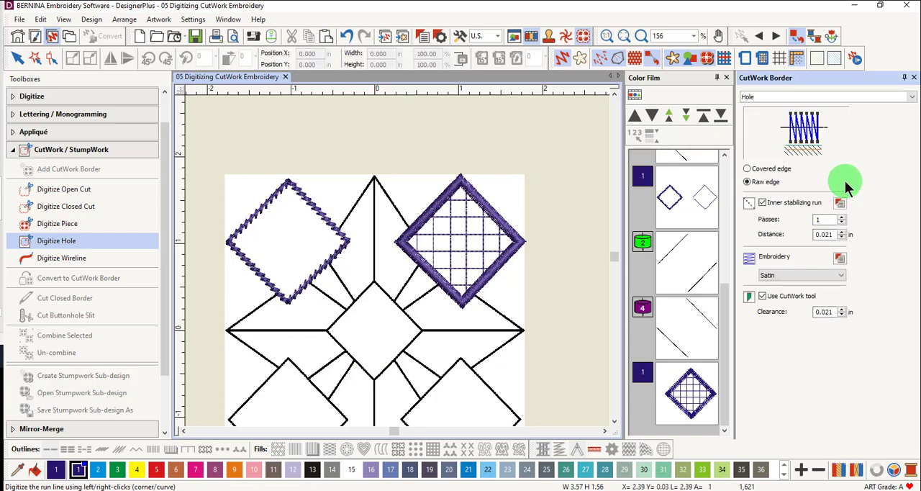
mouse_move(909, 305)
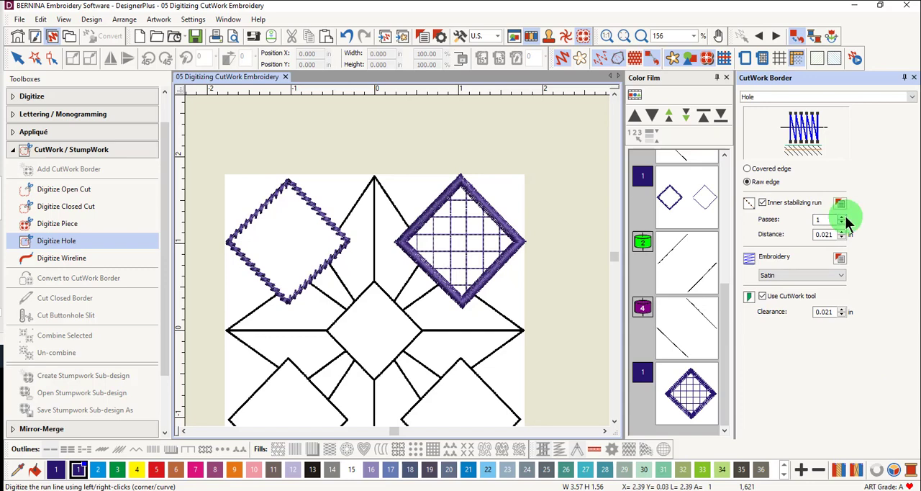
mouse_move(781, 221)
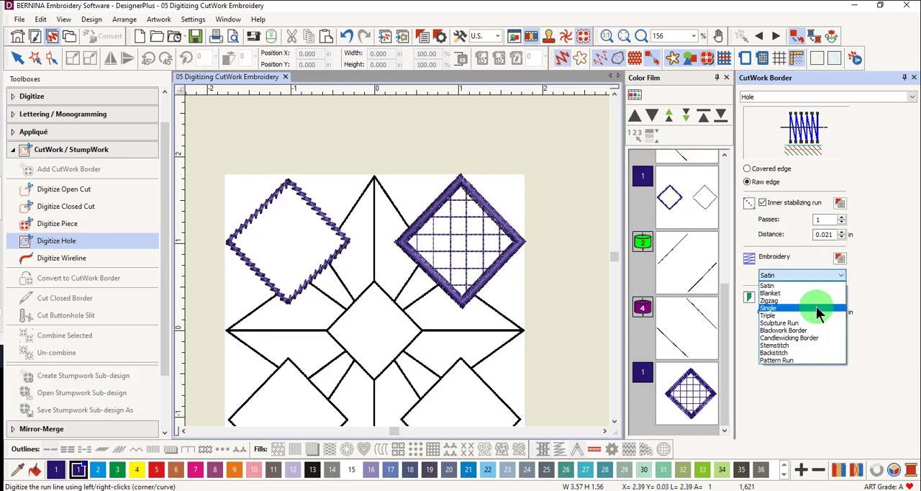
mouse_move(814, 301)
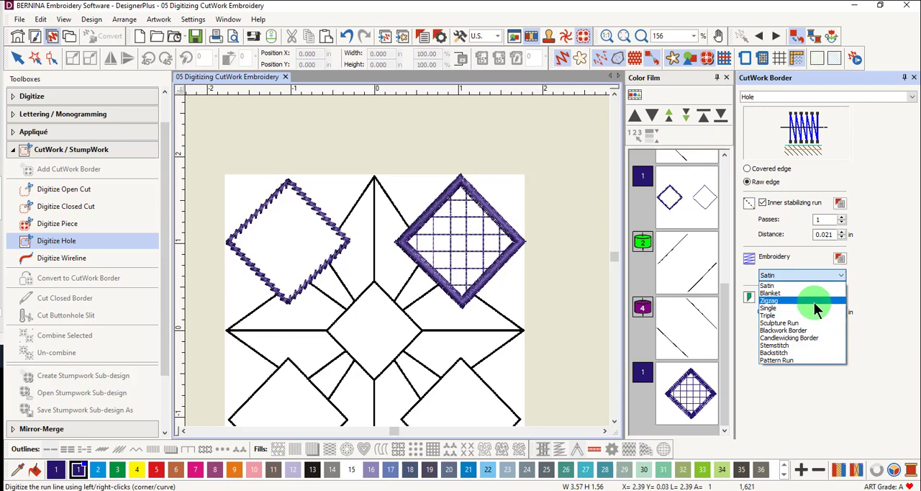
click(769, 300)
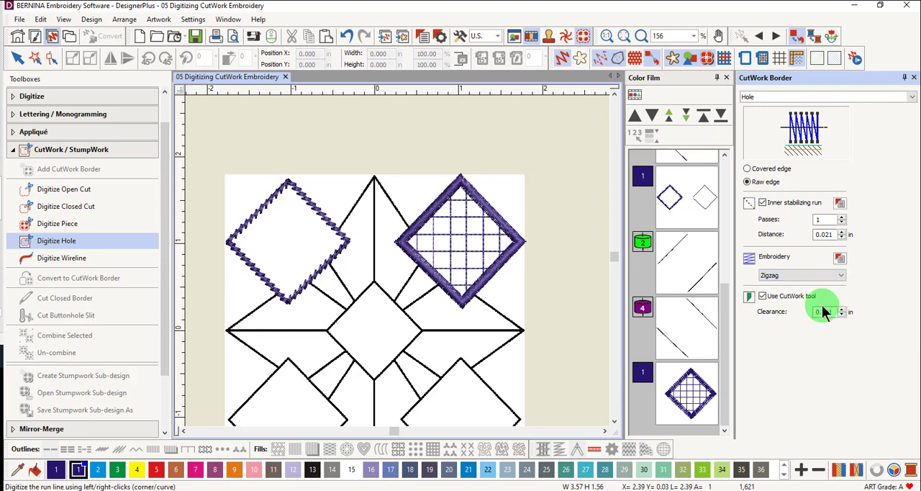
click(378, 381)
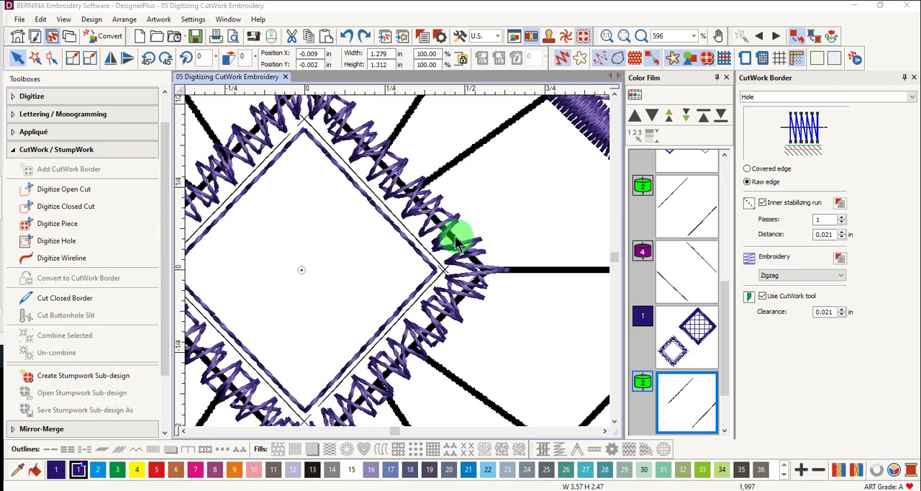
mouse_move(421, 365)
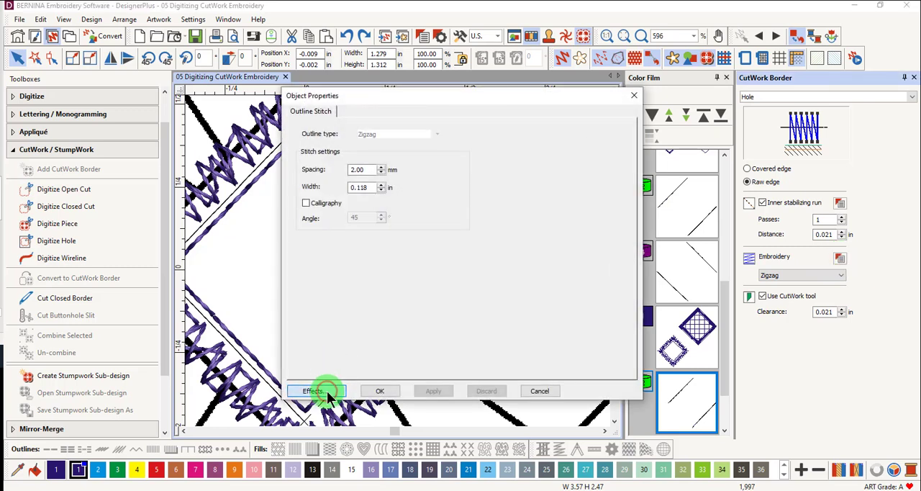
- Open the stitch Effects for the lower diamond's zigzag edge
click(313, 391)
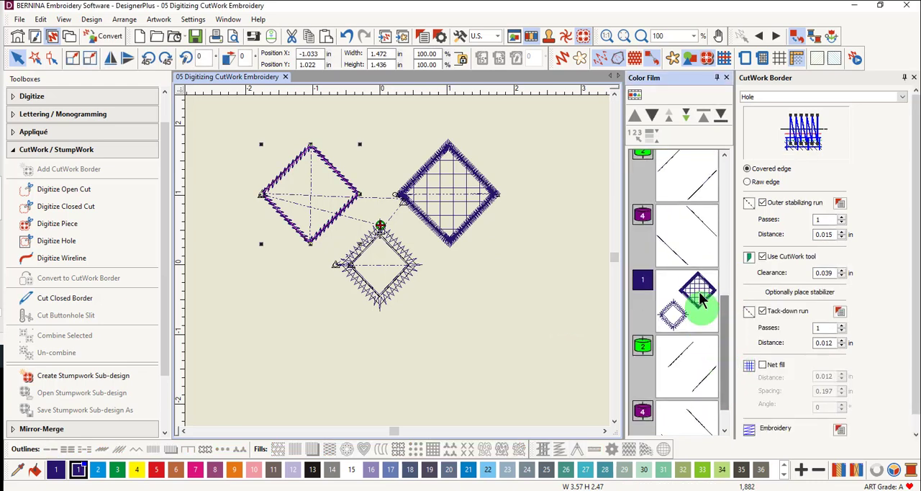
- Select the three diamond hole objects in Color Film and scroll to review
click(64, 335)
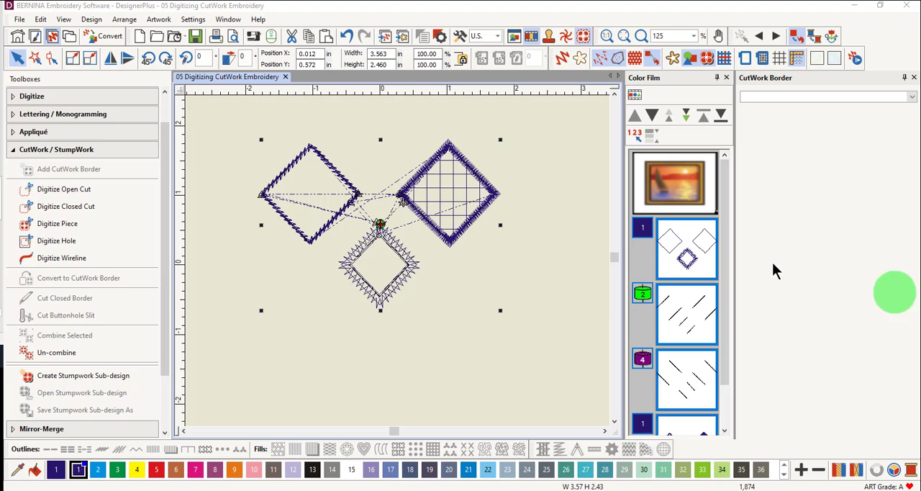
scroll(down, 3)
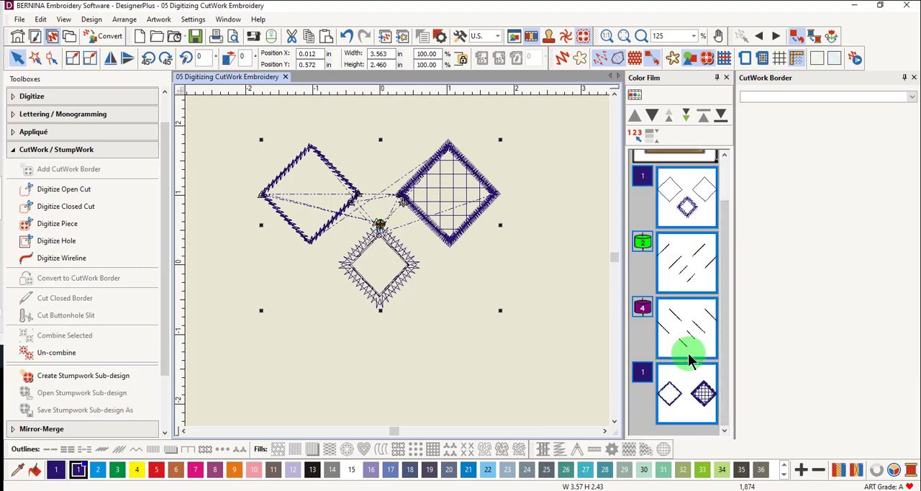
mouse_move(695, 346)
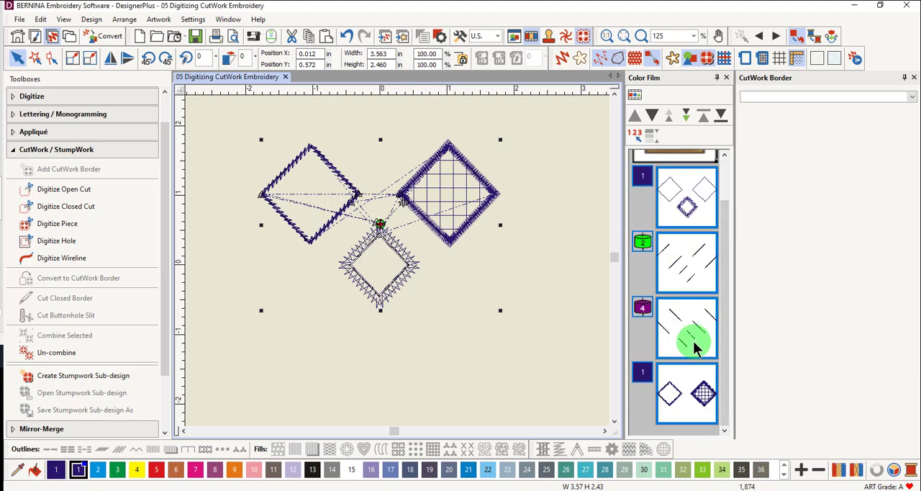
mouse_move(694, 414)
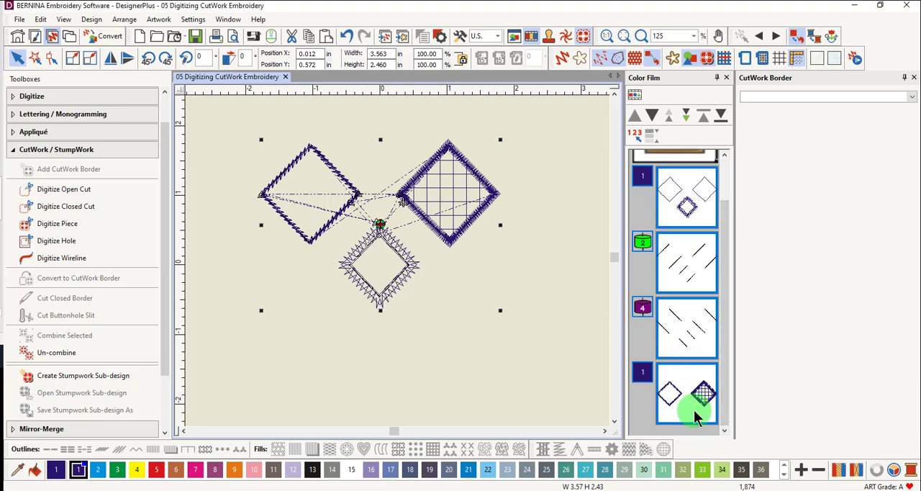